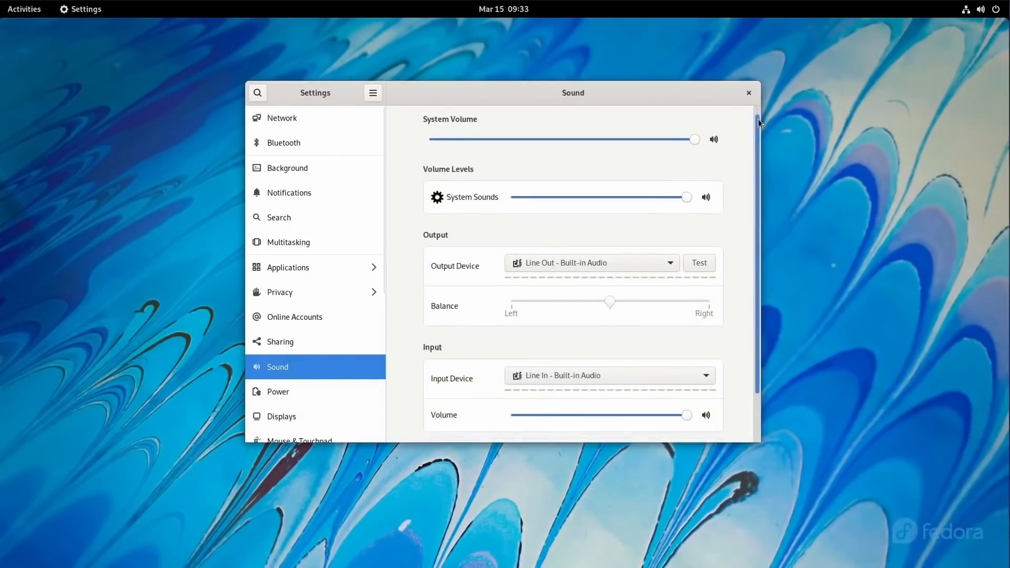
- Start the speaker test for the Line Out output, showing Front Left and Front Right channels
scroll("down", 3)
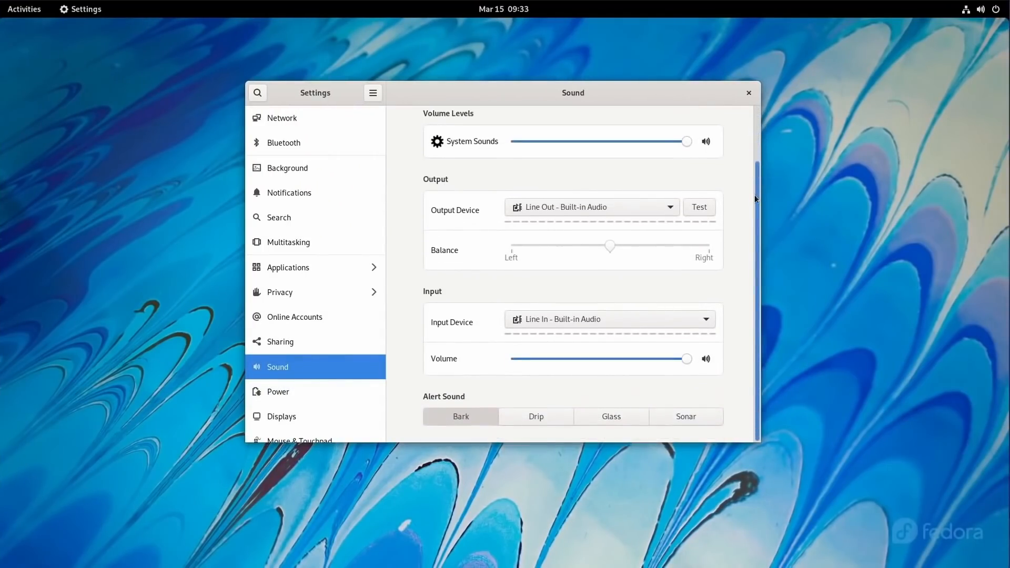
mouse_move(757, 169)
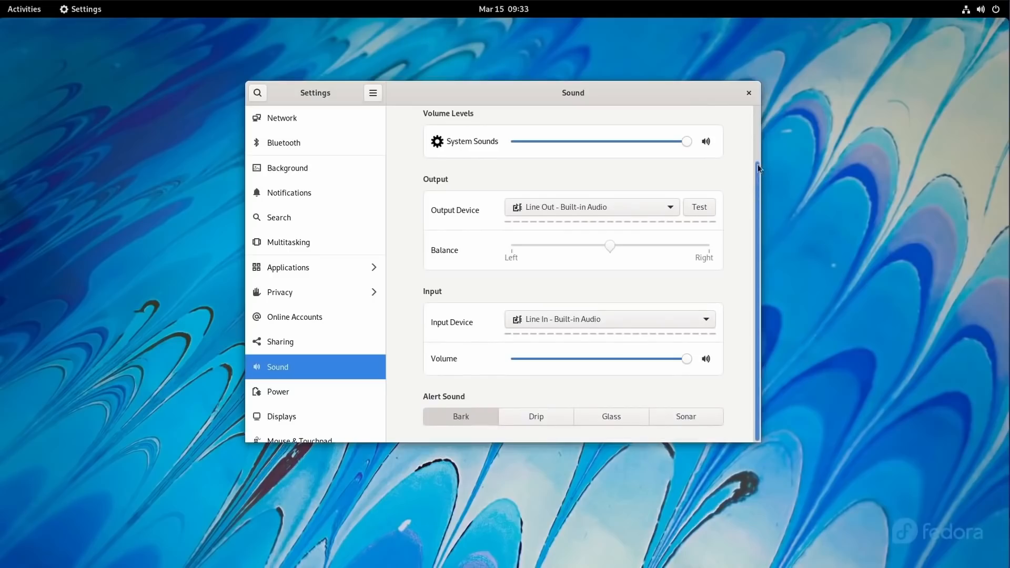
scroll("up", 3)
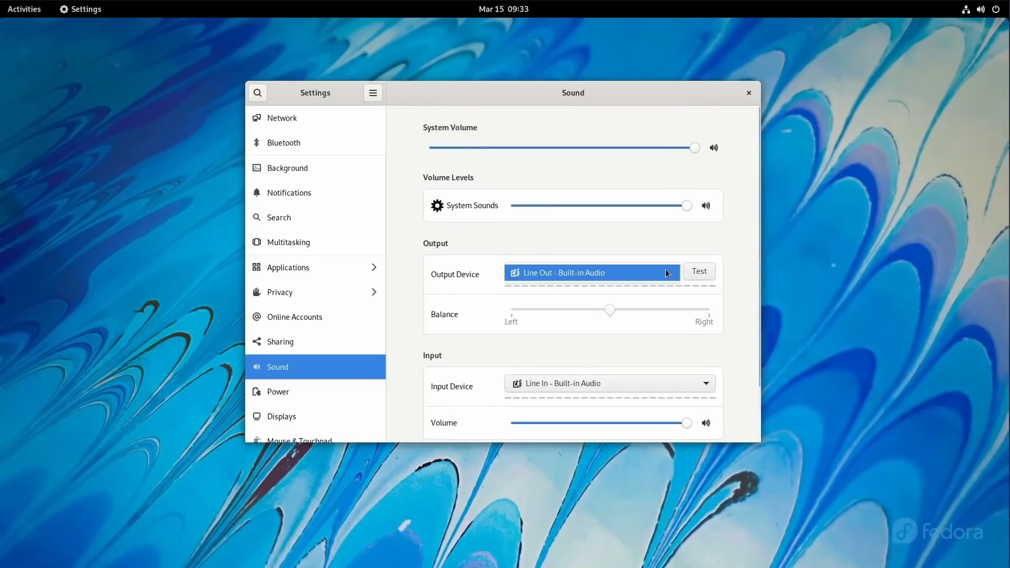
left_click(699, 271)
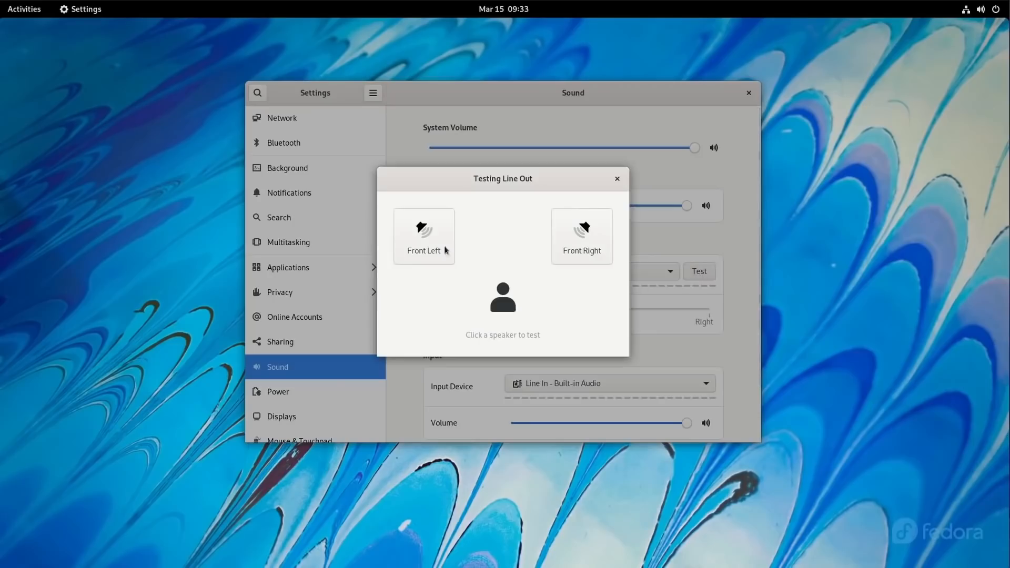
mouse_move(580, 236)
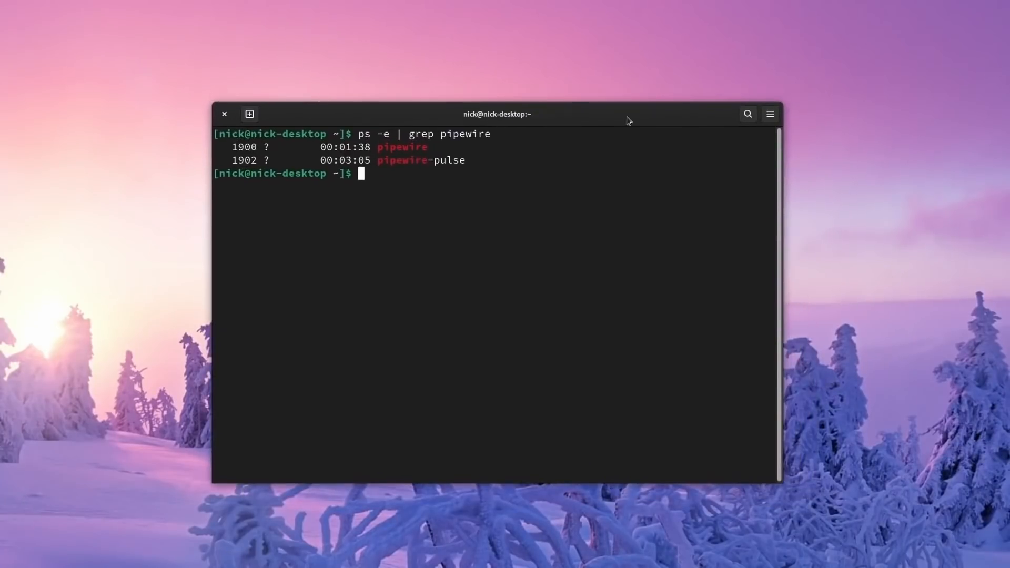
- Bring up the top-bar quick settings with volume and network controls
left_click(959, 8)
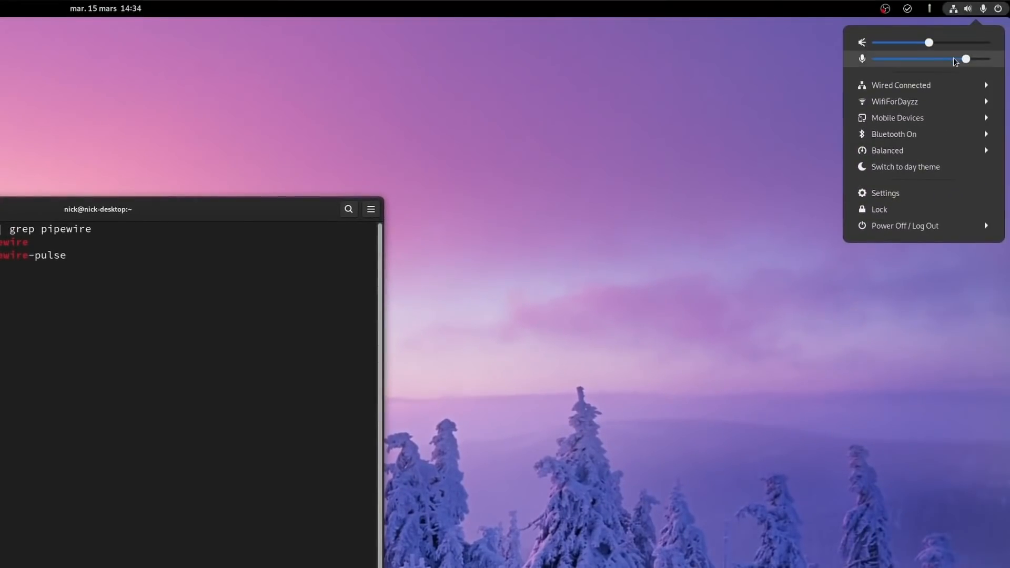